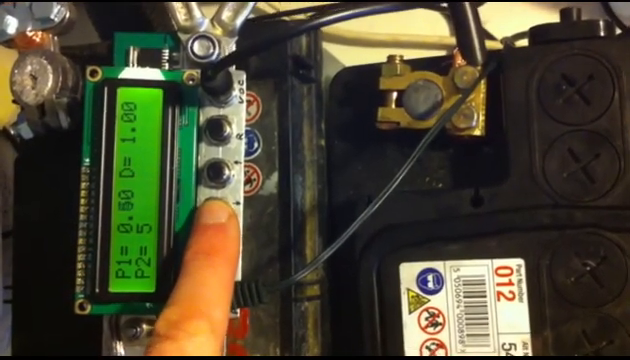
{"action": "left_click", "coordinate": [208, 205]}
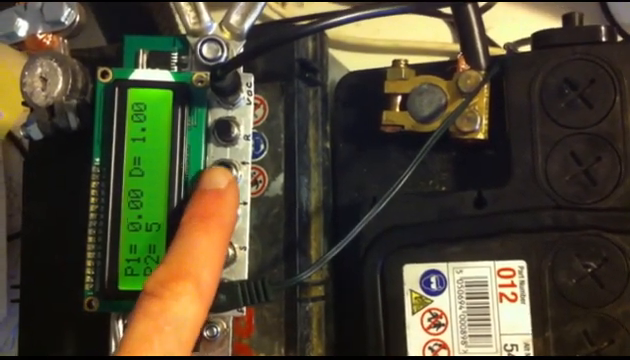
{"action": "left_click", "coordinate": [212, 180]}
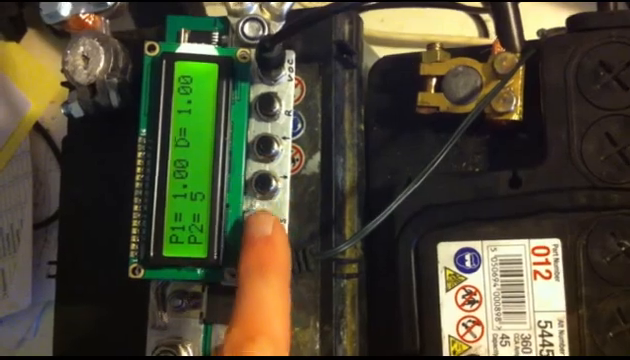
{"action": "left_click", "coordinate": [268, 190]}
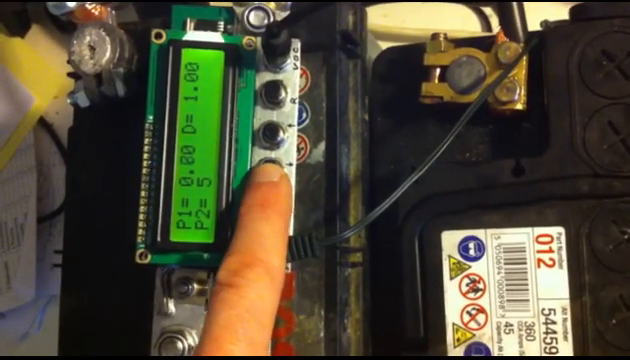